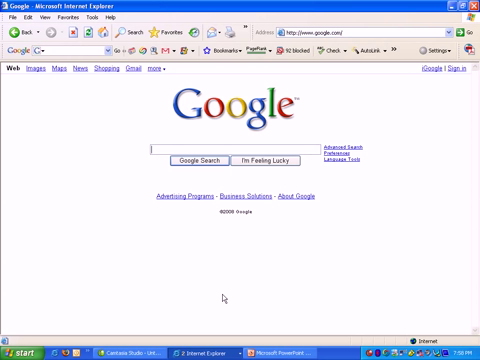
- Switch to the Internet Explorer window showing the Google home page
key("alt+tab")
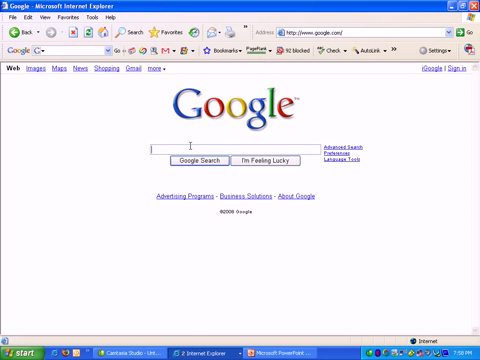
mouse_move(210, 152)
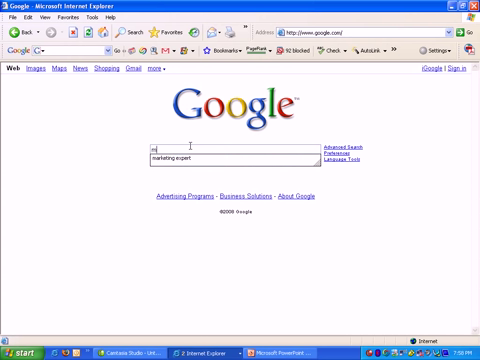
- Search Google for 'marketing expert' and bring up the results
type("marketing expert")
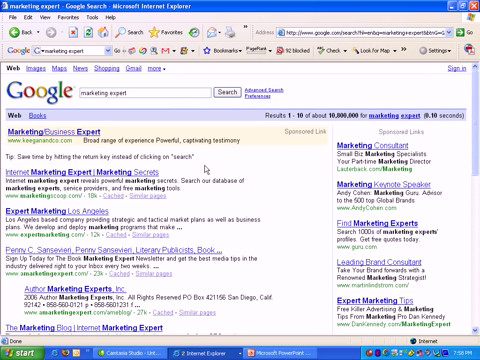
mouse_move(204, 170)
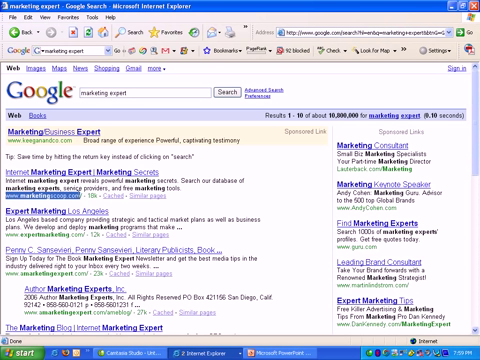
mouse_move(308, 152)
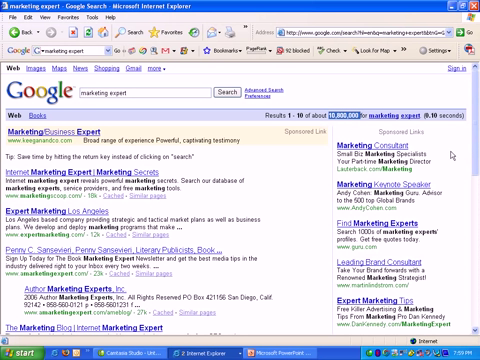
scroll("down", 3)
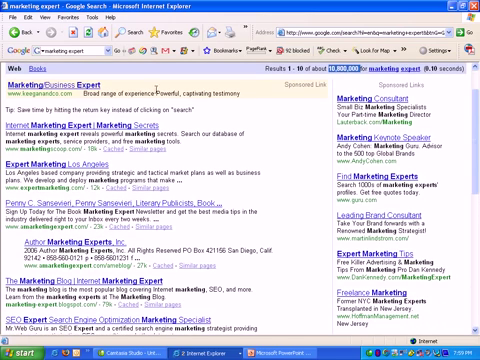
mouse_move(472, 138)
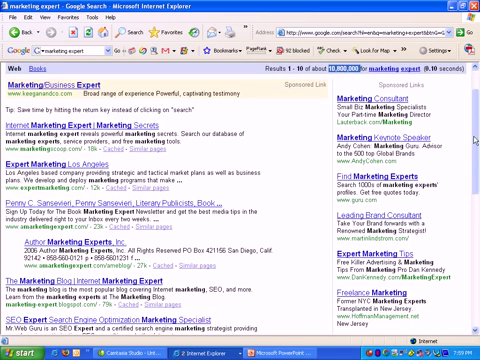
scroll("down", 3)
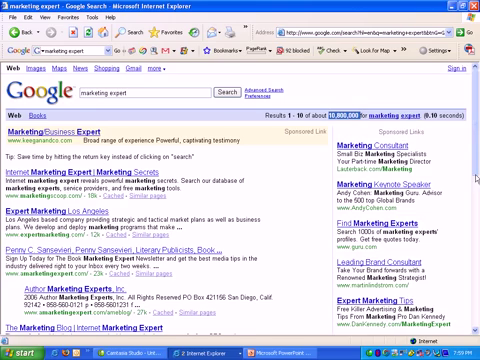
scroll("down", 3)
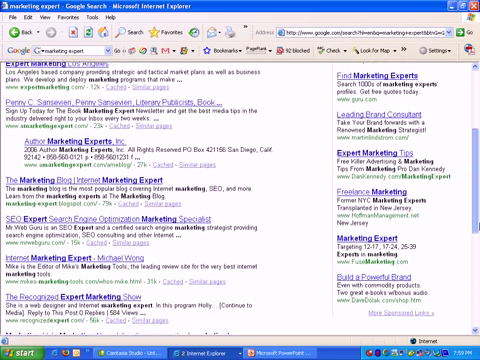
scroll("down", 3)
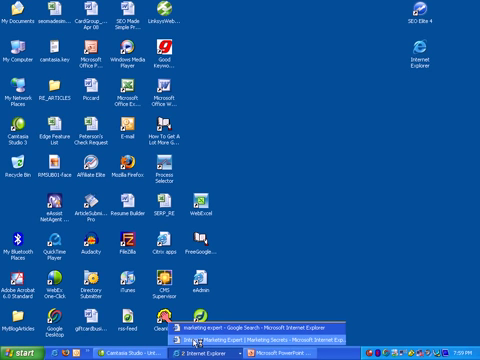
- Bring the SEO Elite New Project wizard to the front
left_click(244, 330)
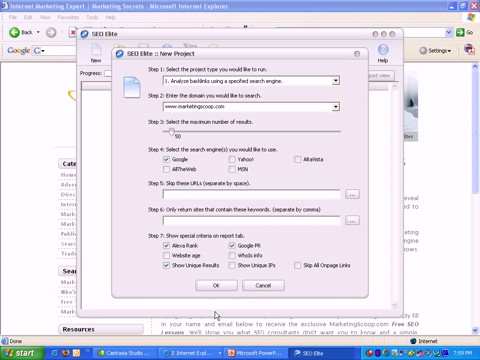
mouse_move(218, 316)
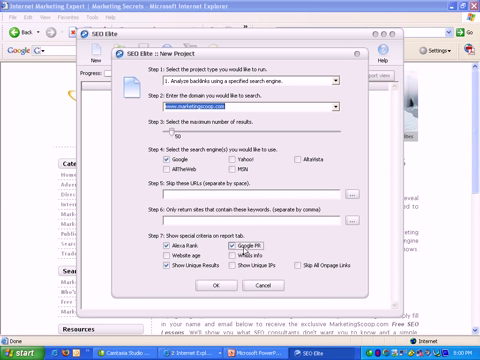
- Run the Google backlink analysis reporting Google PR, Alexa Rank and IP address
left_click(218, 288)
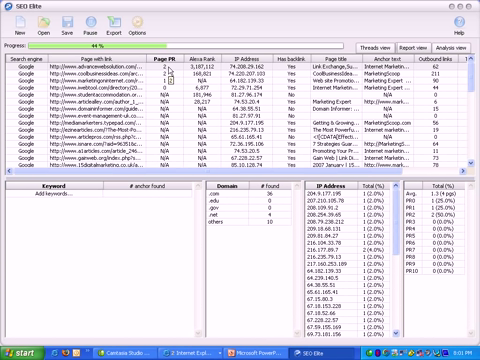
mouse_move(196, 68)
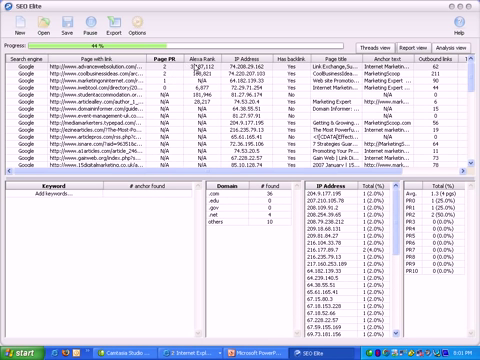